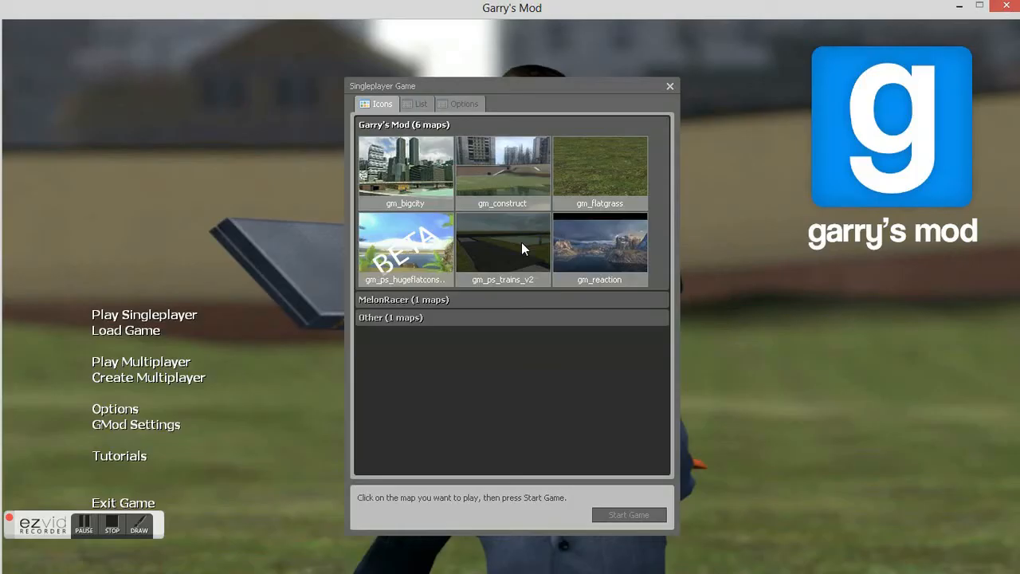
Start a singleplayer game on the gm_flatgrass map.
{"action": "left_click", "coordinate": [600, 168]}
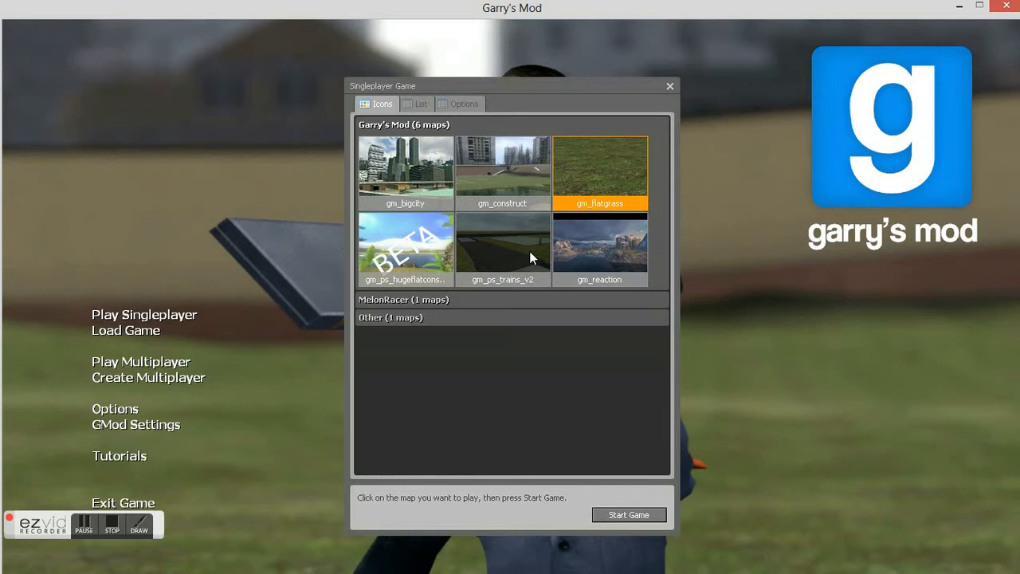
{"action": "left_click", "coordinate": [628, 515]}
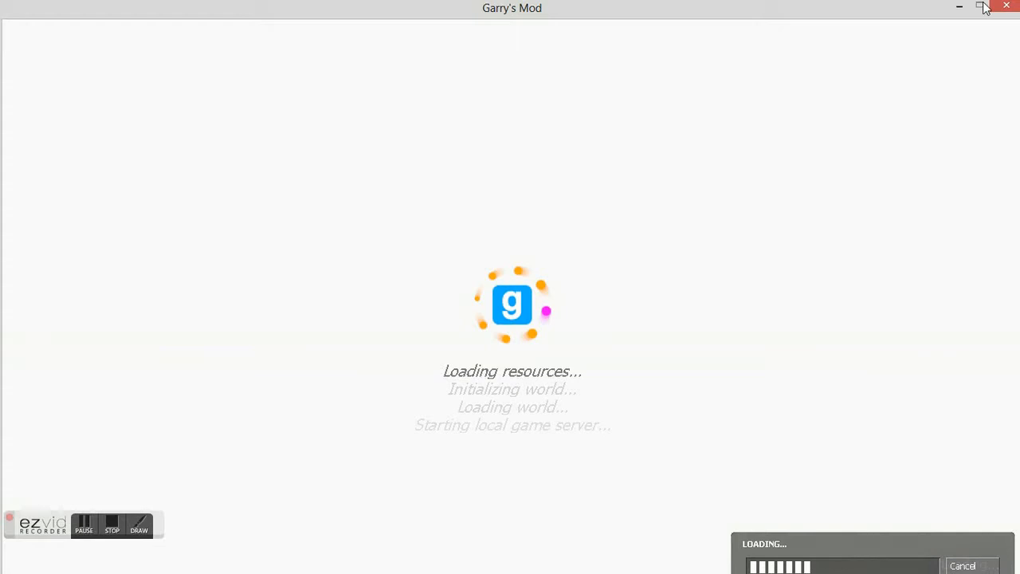
{"action": "mouse_move", "coordinate": [979, 17]}
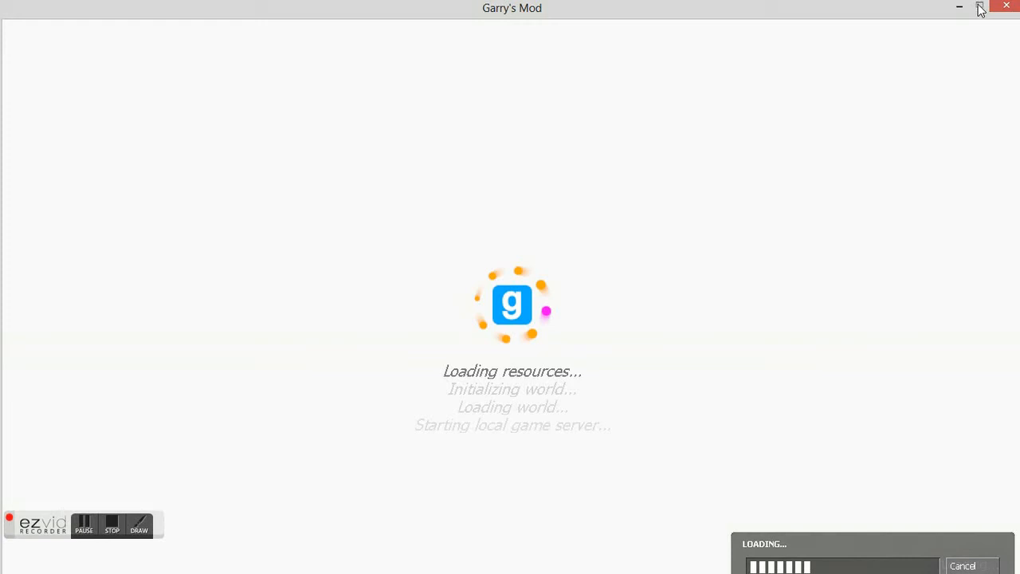
{"action": "mouse_move", "coordinate": [985, 16]}
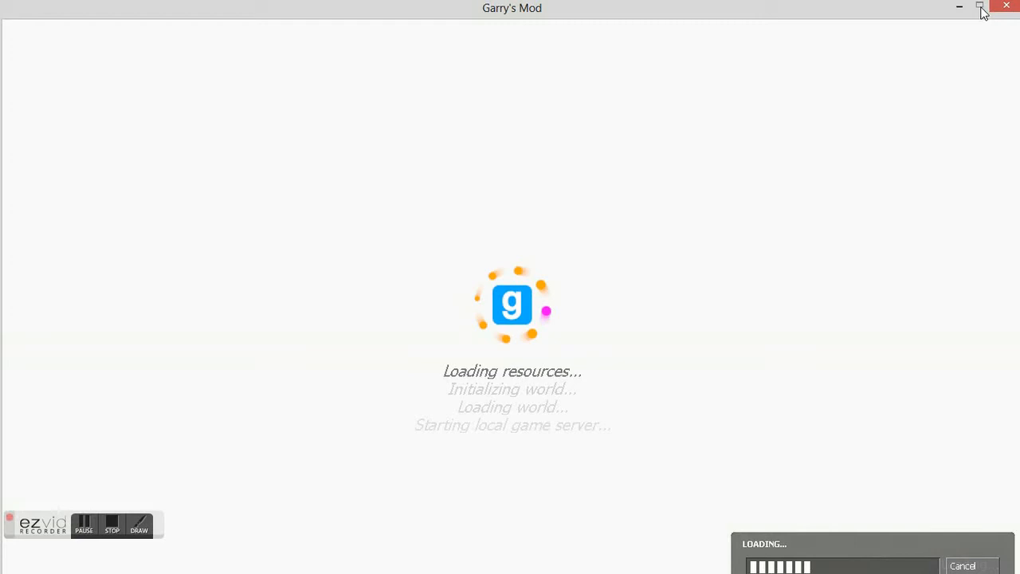
{"action": "mouse_move", "coordinate": [979, 21]}
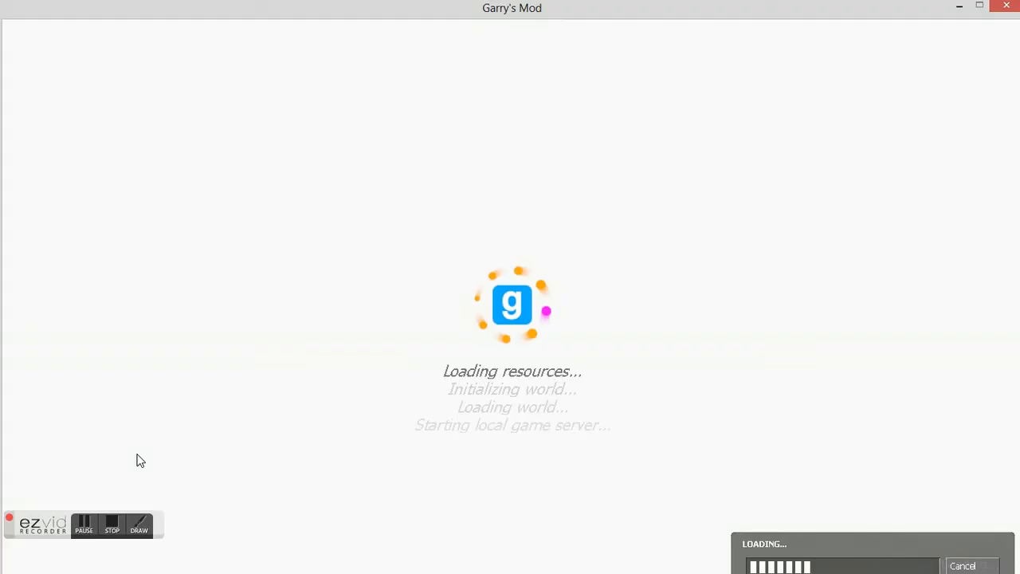
{"action": "mouse_move", "coordinate": [975, 29]}
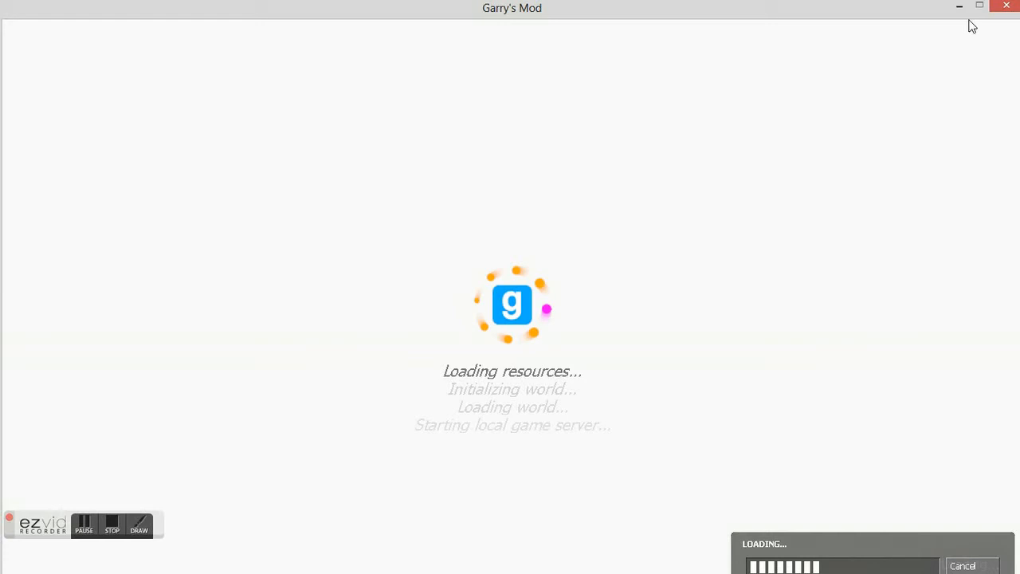
{"action": "mouse_move", "coordinate": [982, 35]}
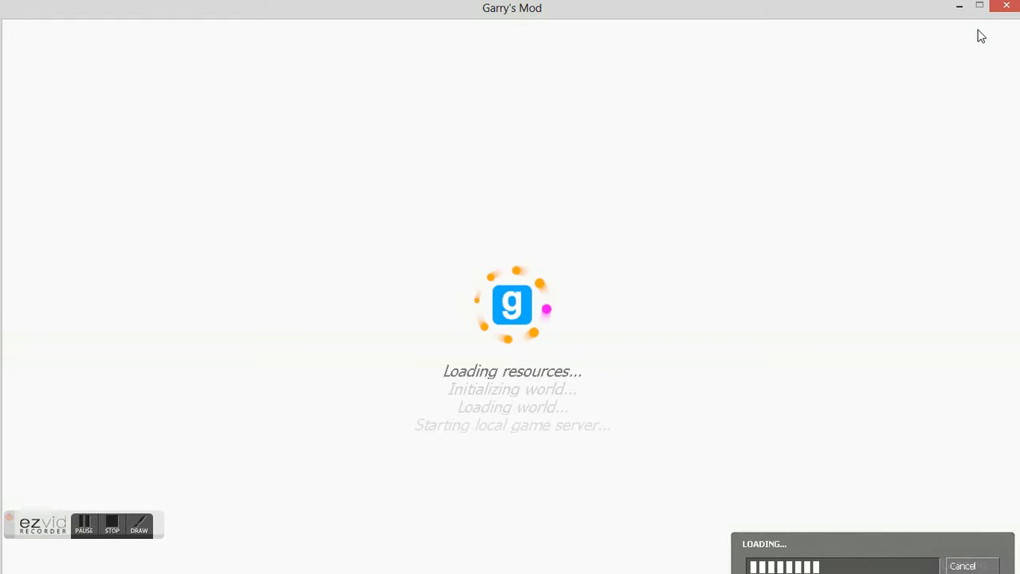
{"action": "mouse_move", "coordinate": [888, 22]}
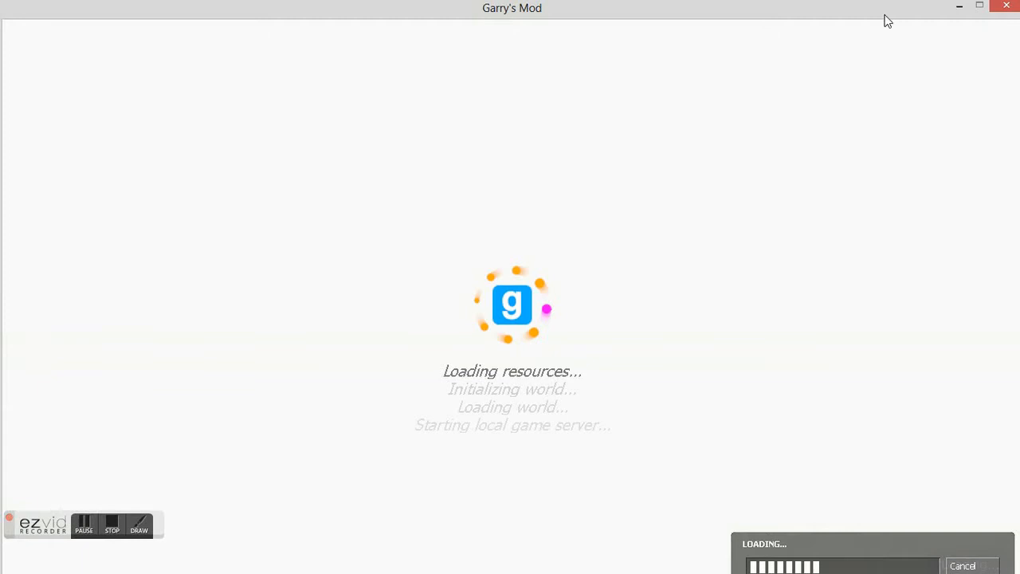
{"action": "mouse_move", "coordinate": [981, 8]}
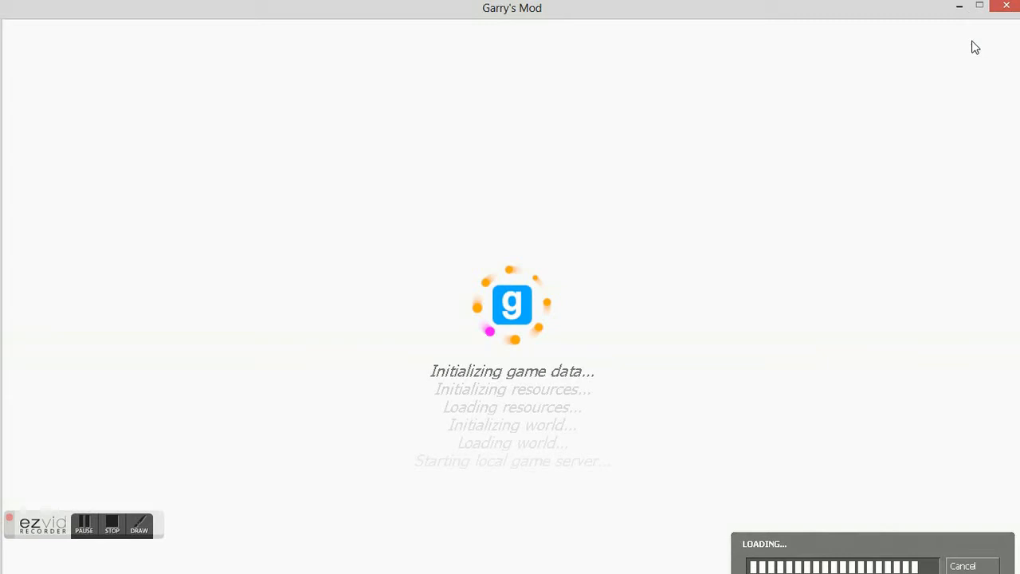
{"action": "mouse_move", "coordinate": [977, 118]}
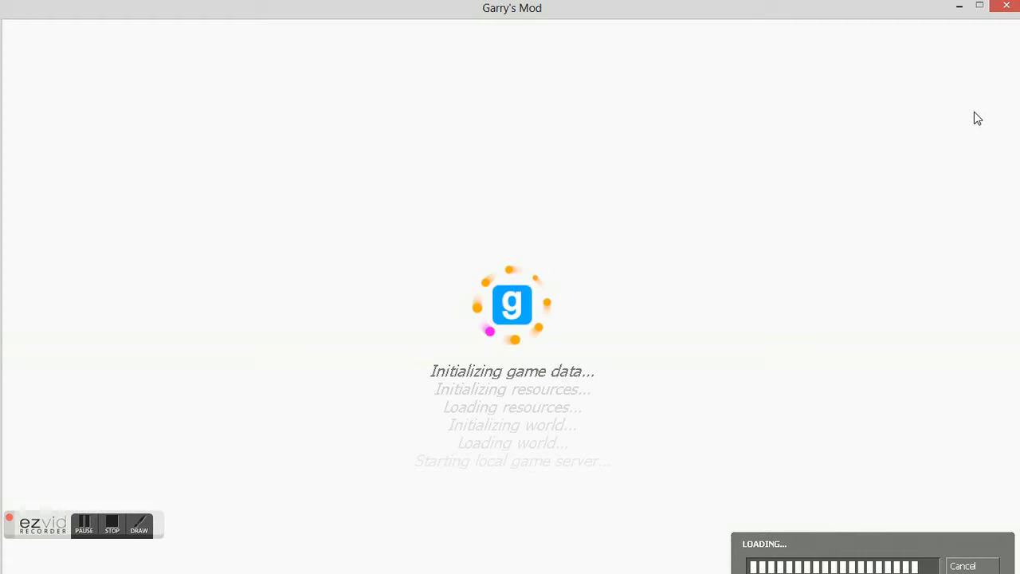
{"action": "mouse_move", "coordinate": [849, 548]}
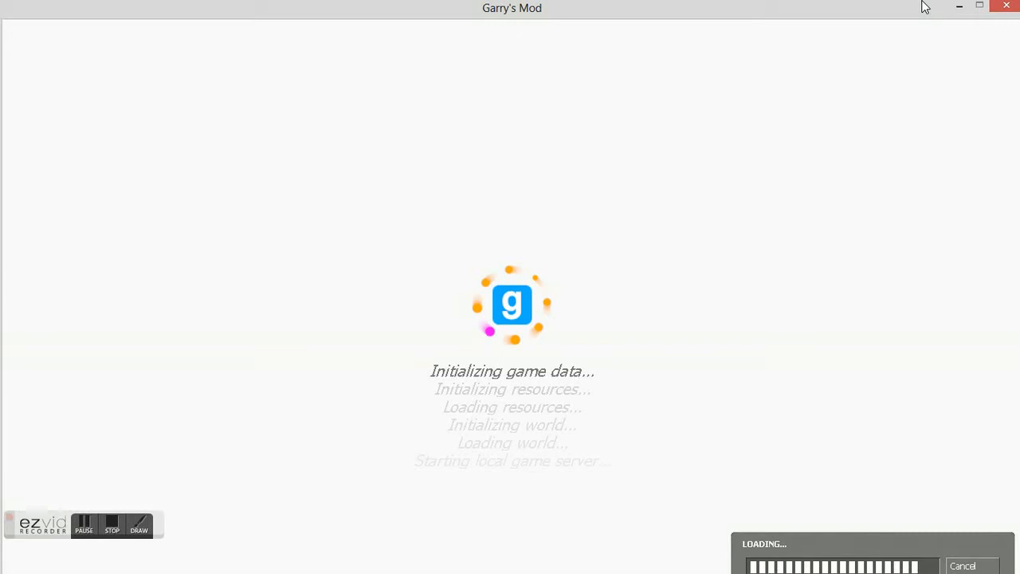
{"action": "mouse_move", "coordinate": [978, 6]}
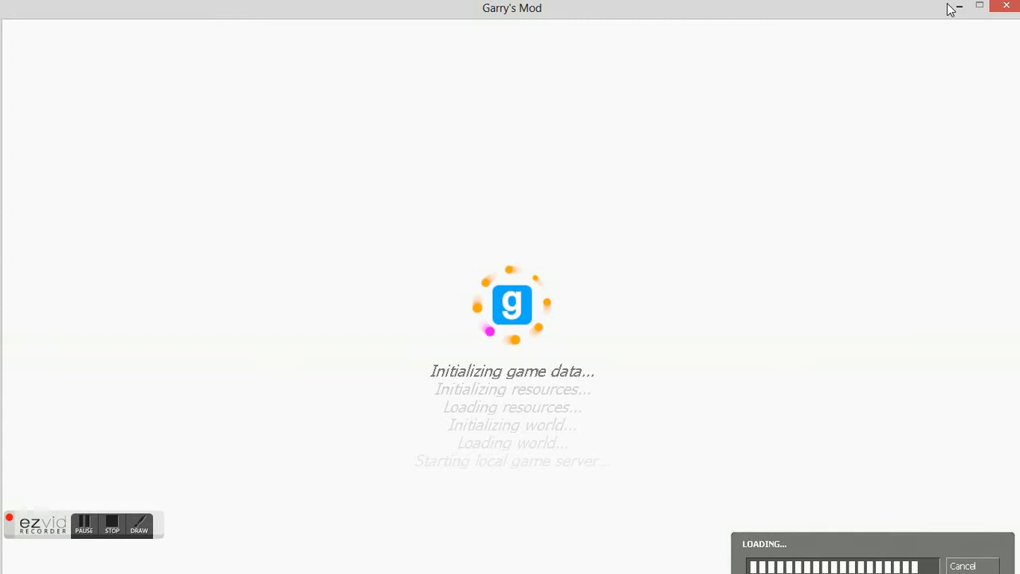
Refocus the game window and resume play on the loaded flatgrass world.
{"action": "left_click", "coordinate": [83, 526]}
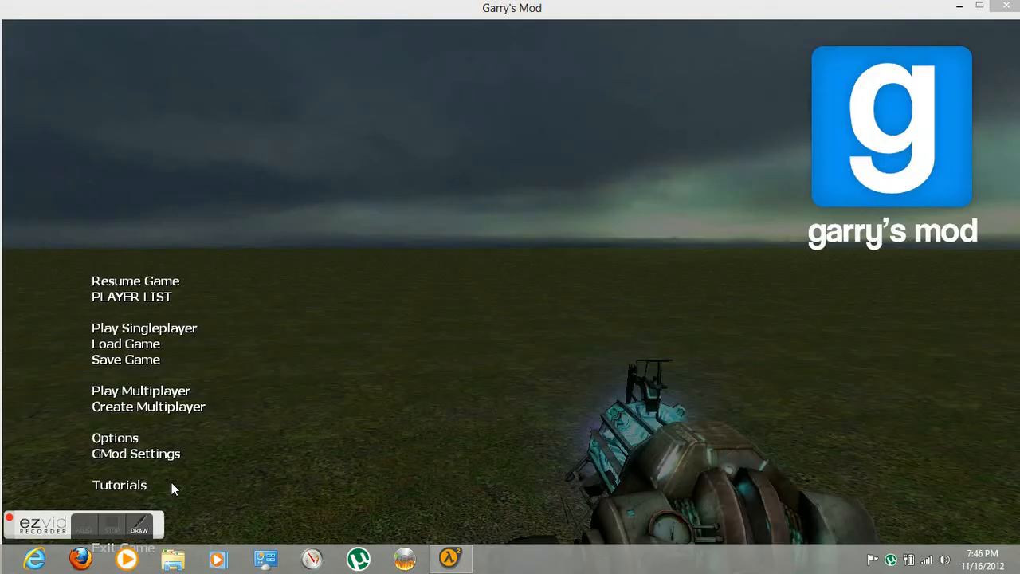
{"action": "left_click", "coordinate": [133, 281]}
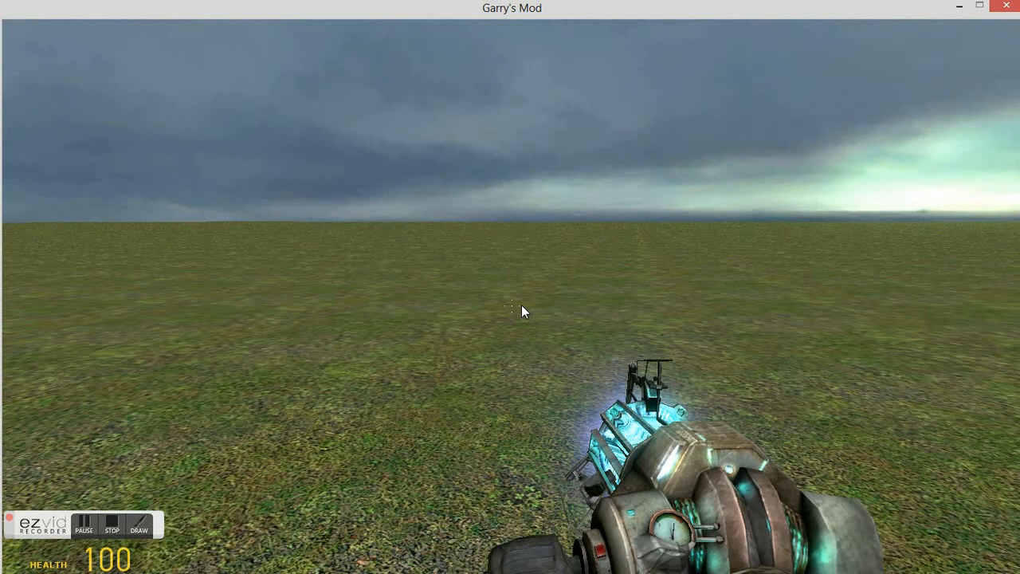
Spawn Dr. Breen and Alyx Vance from the NPCs Humans + Resistance list onto the field.
{"action": "key", "text": "q"}
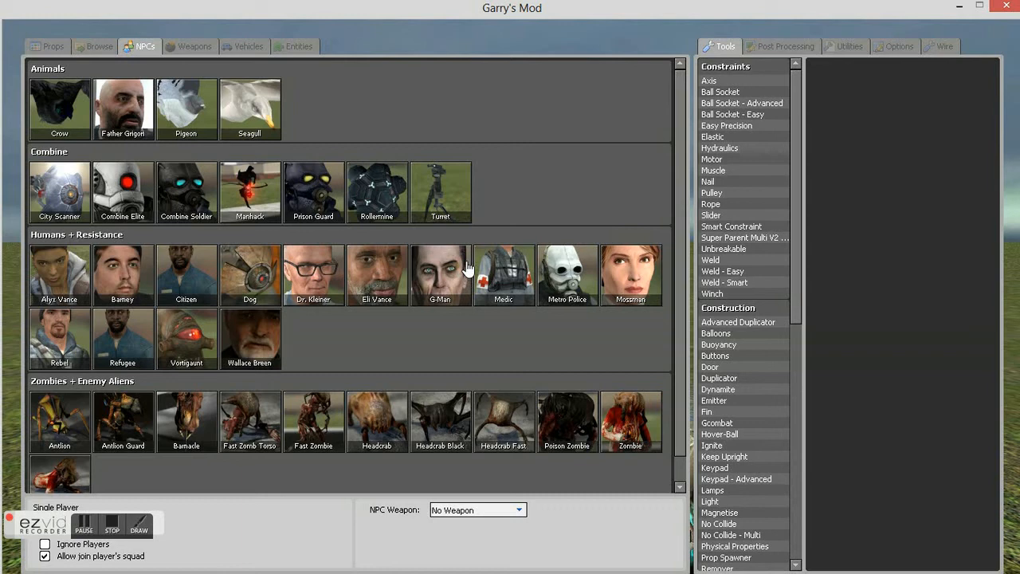
{"action": "mouse_move", "coordinate": [185, 275]}
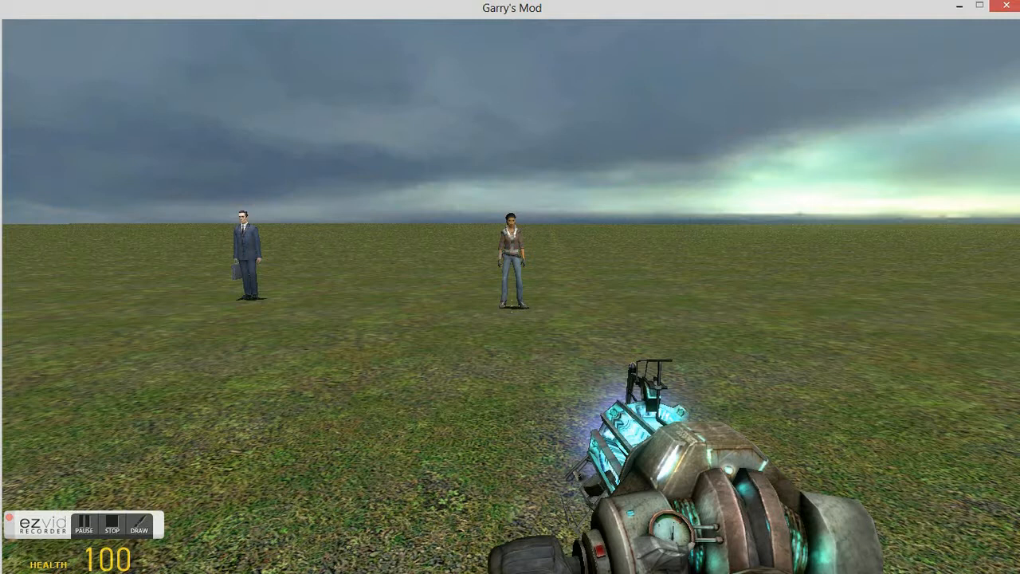
{"action": "key", "text": "q"}
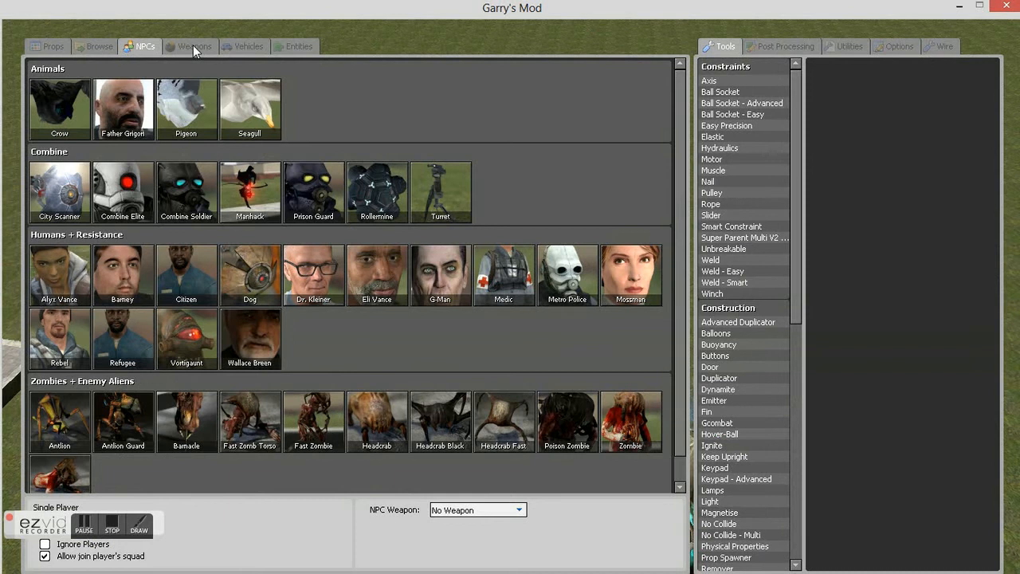
Browse the spawnable weapons catalogue, including the Nuclear Warfare collection.
{"action": "left_click", "coordinate": [193, 45]}
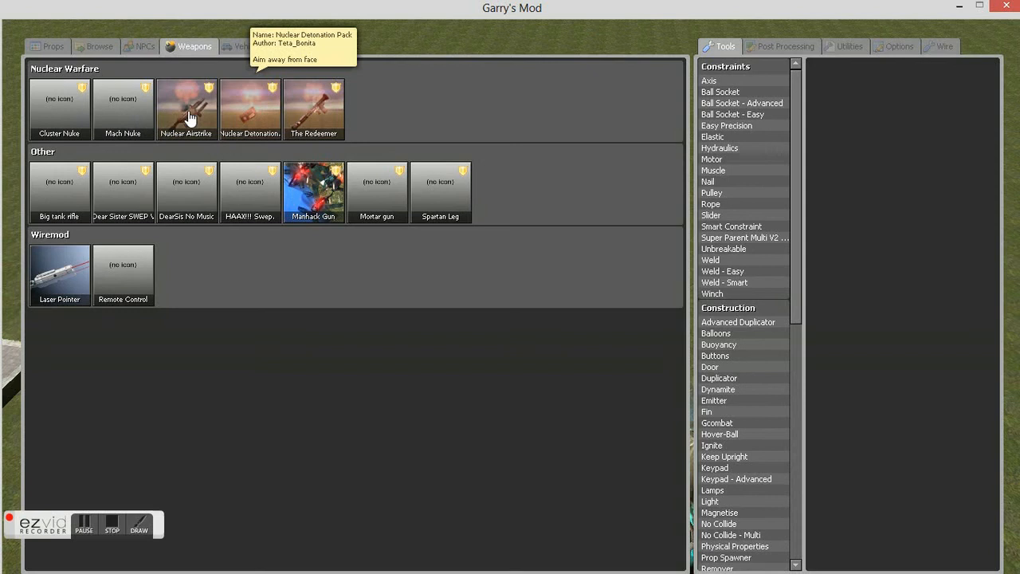
{"action": "mouse_move", "coordinate": [59, 191]}
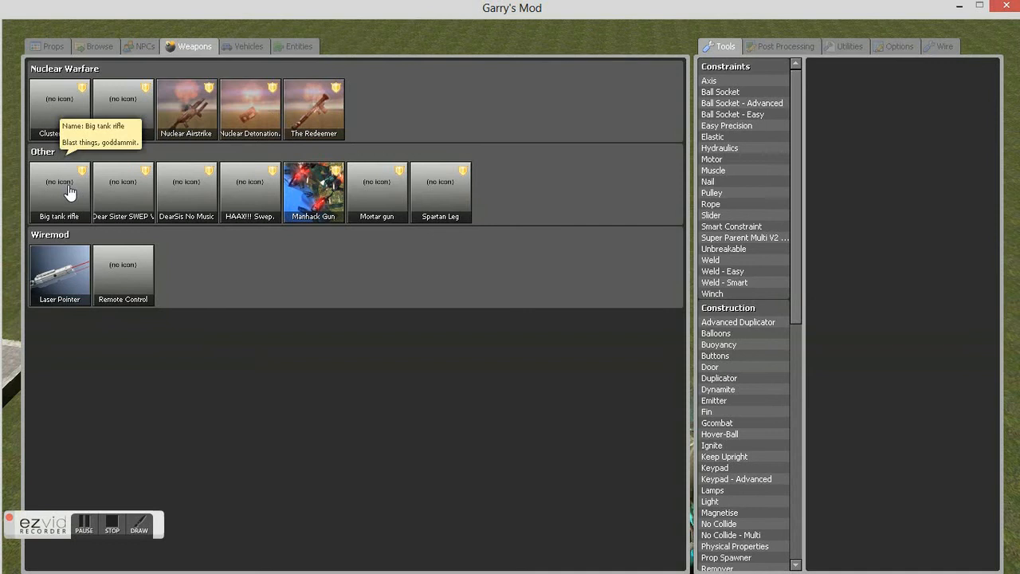
{"action": "mouse_move", "coordinate": [313, 144]}
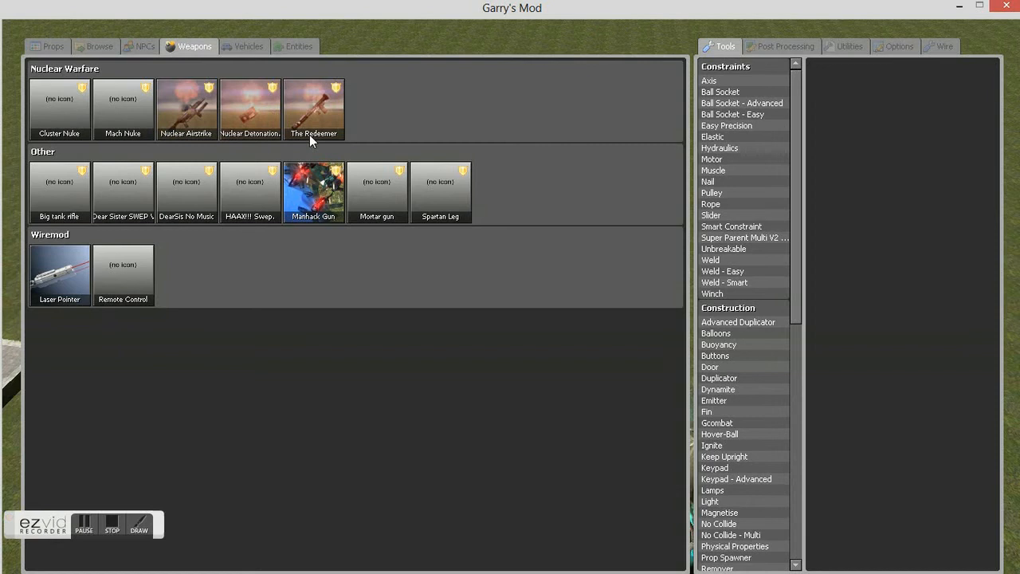
Equip The Redeemer nuclear launcher and fire it, setting off a huge fiery explosion.
{"action": "left_click", "coordinate": [314, 109]}
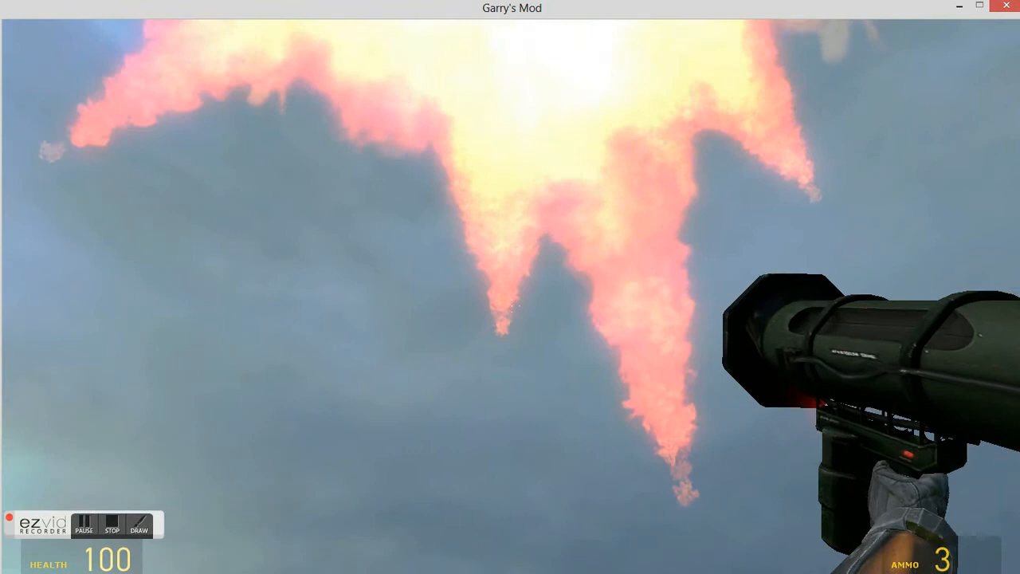
{"action": "key", "text": "q"}
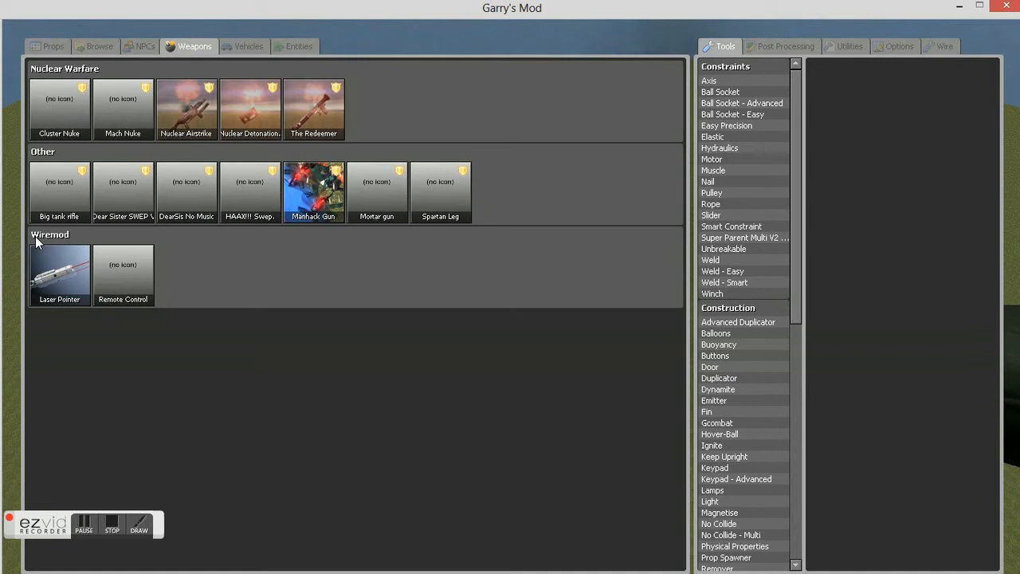